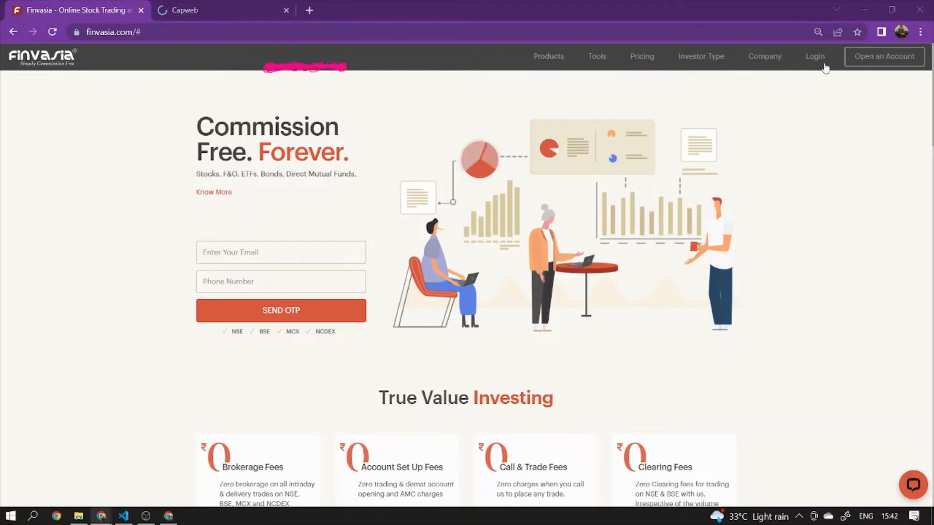
Open the back office login page (backoffice.finvasia.com) from the Login menu in a new tab.
click(815, 57)
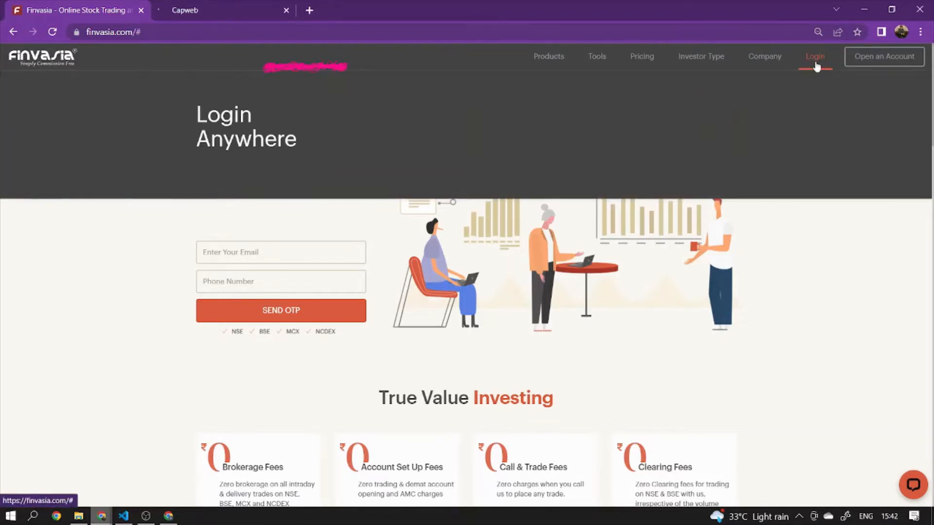
click(815, 57)
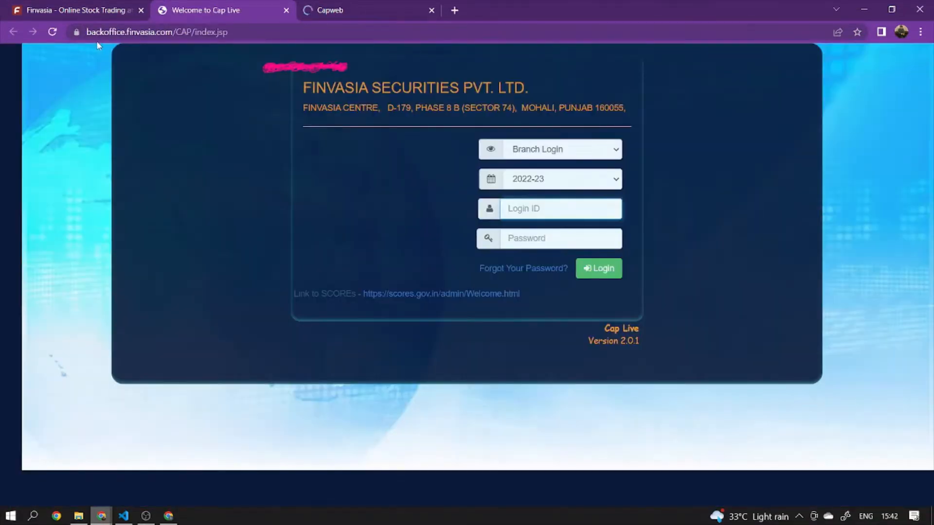
Switch the login type to Client Login, sign in to Cap Live, and close the leftover login tab.
click(560, 149)
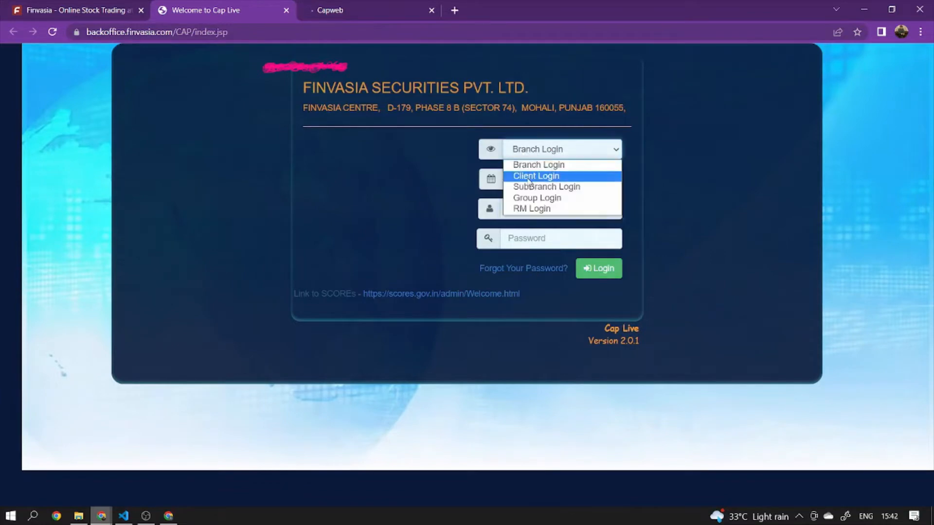
click(535, 176)
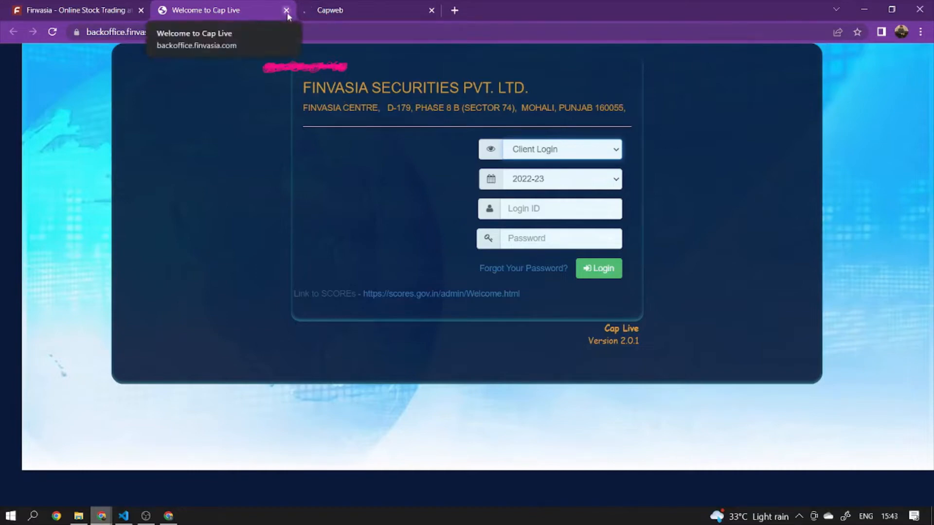
click(286, 10)
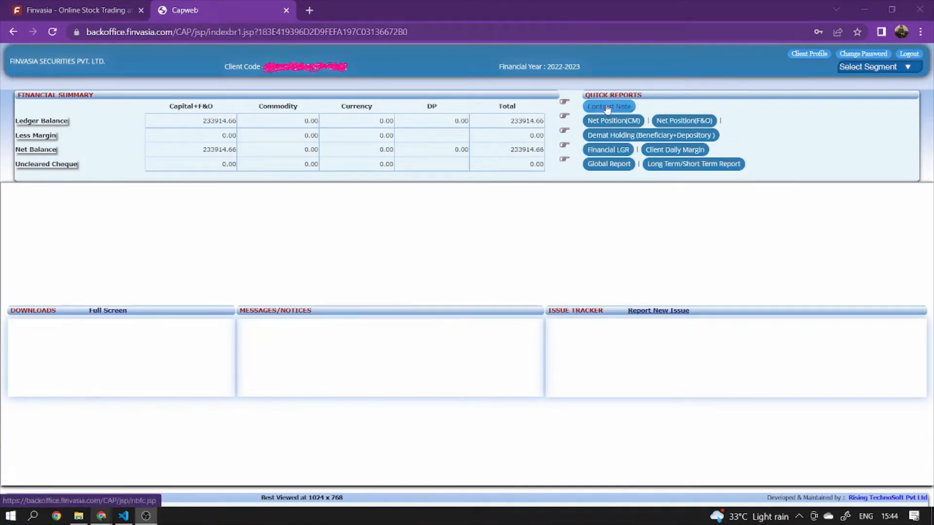
mouse_move(613, 120)
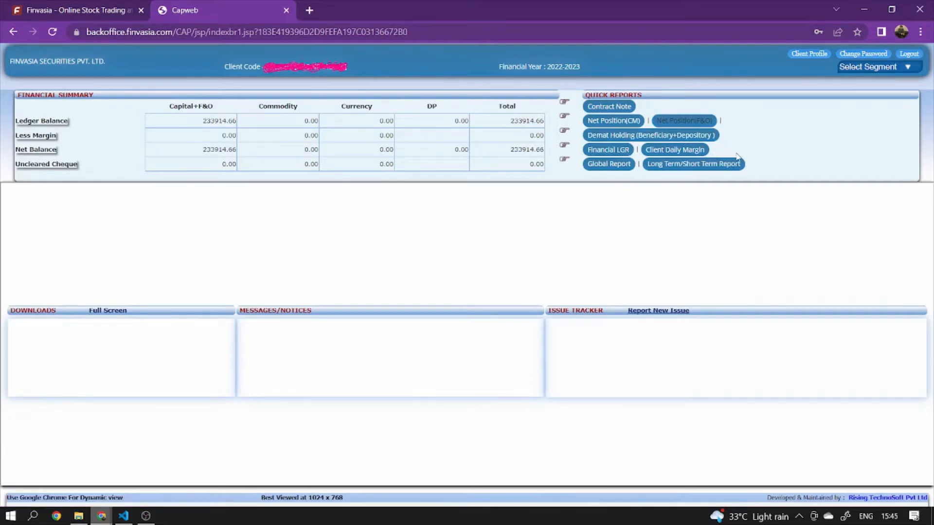
mouse_move(684, 121)
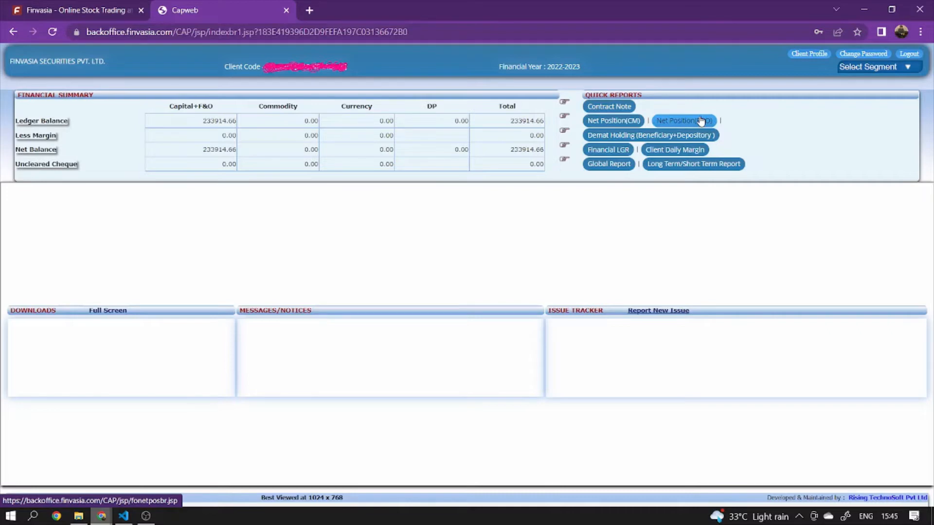
Open the Net Position (F&O) report form from Quick Reports.
click(684, 121)
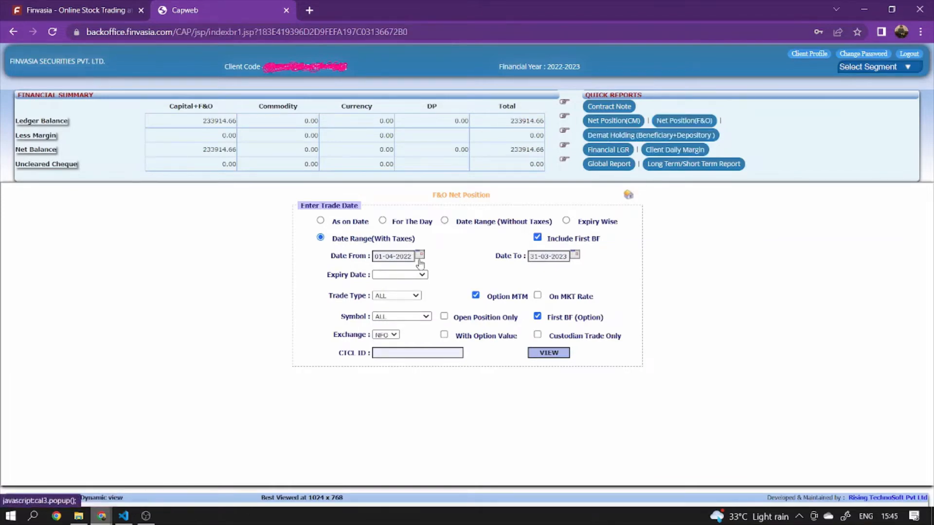
Set Date From to 20-06-2022 and Date To to 30-06-2022 using the calendar pickers.
click(420, 256)
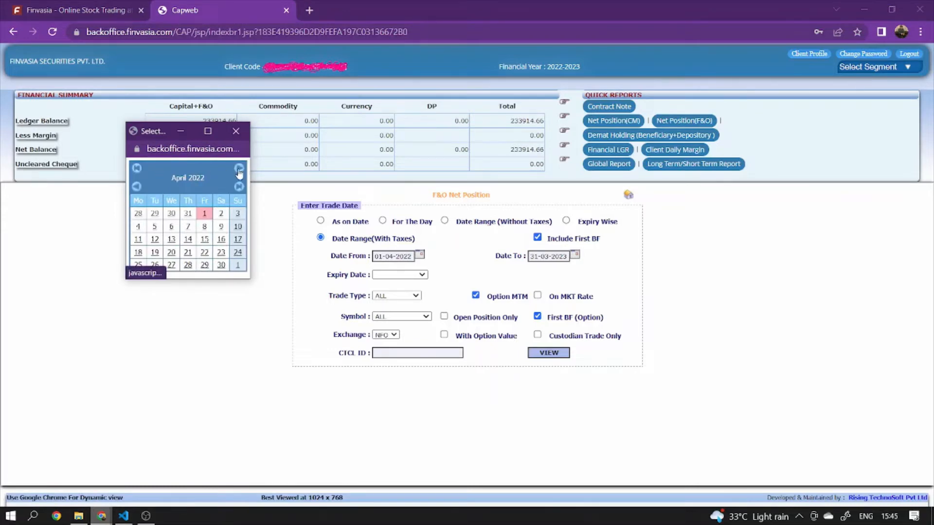
click(239, 168)
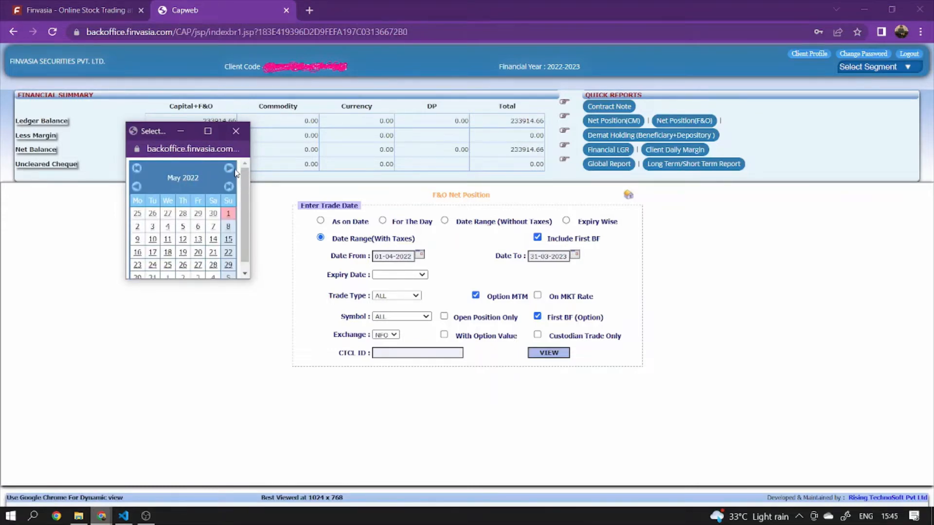
click(238, 167)
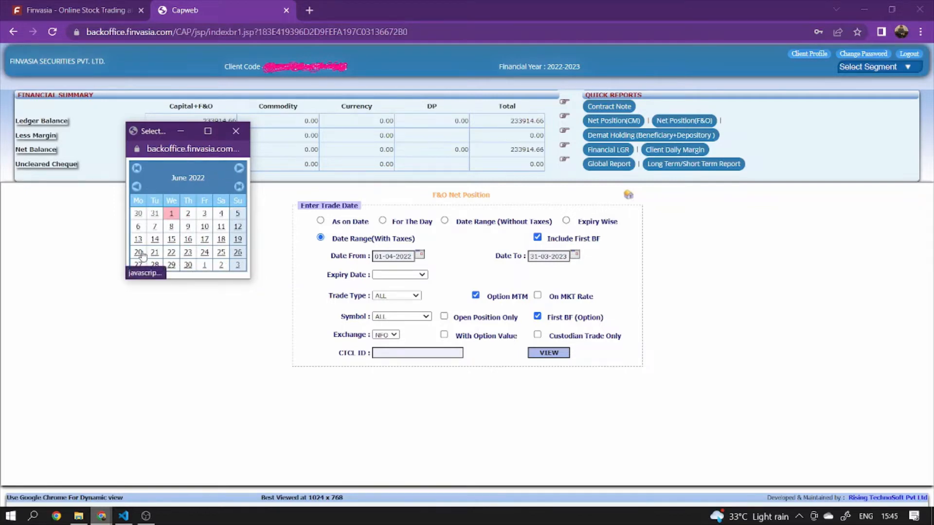
click(137, 252)
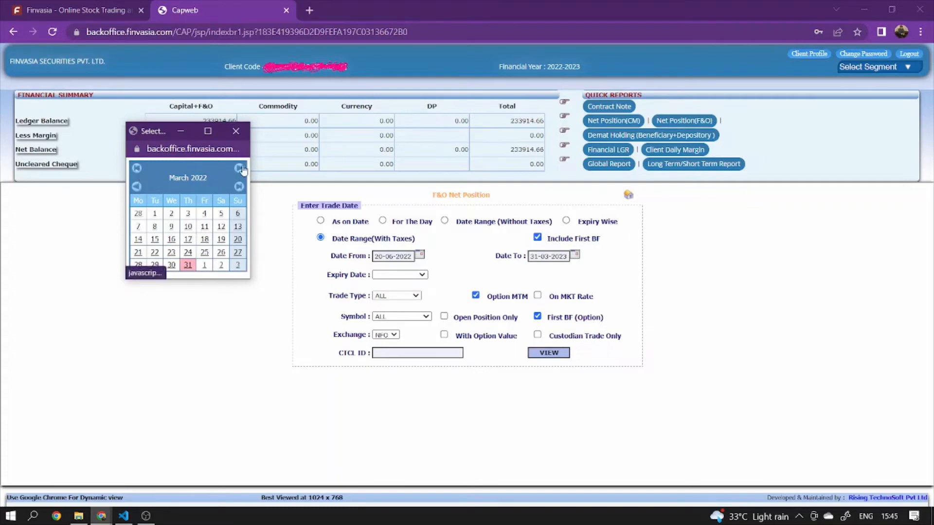
click(239, 169)
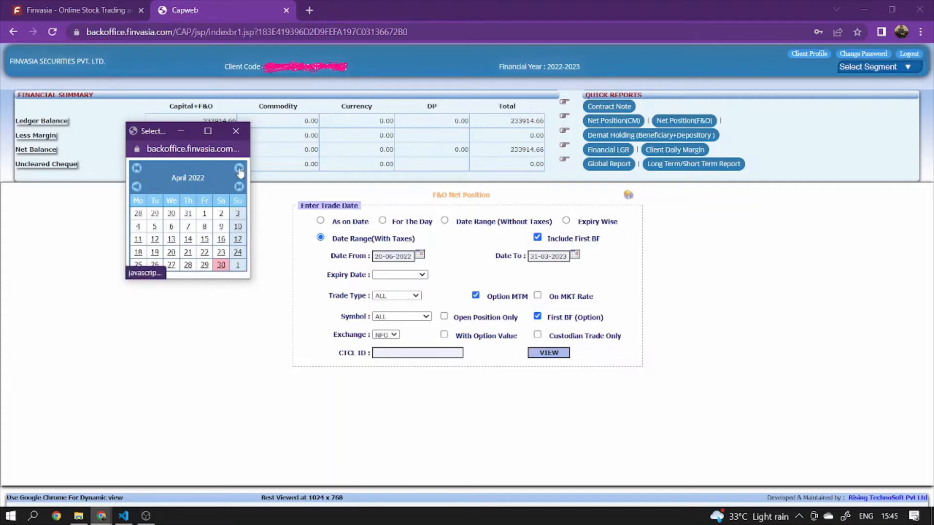
click(239, 168)
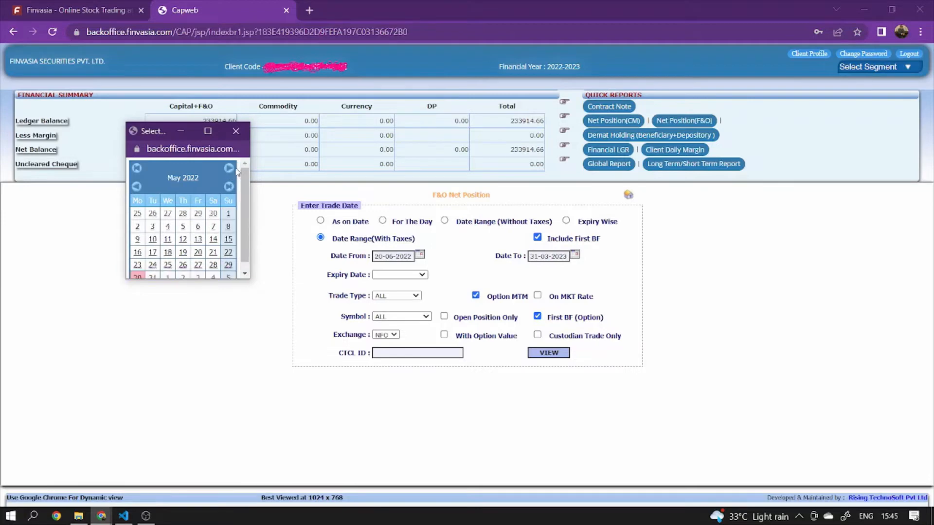
click(238, 168)
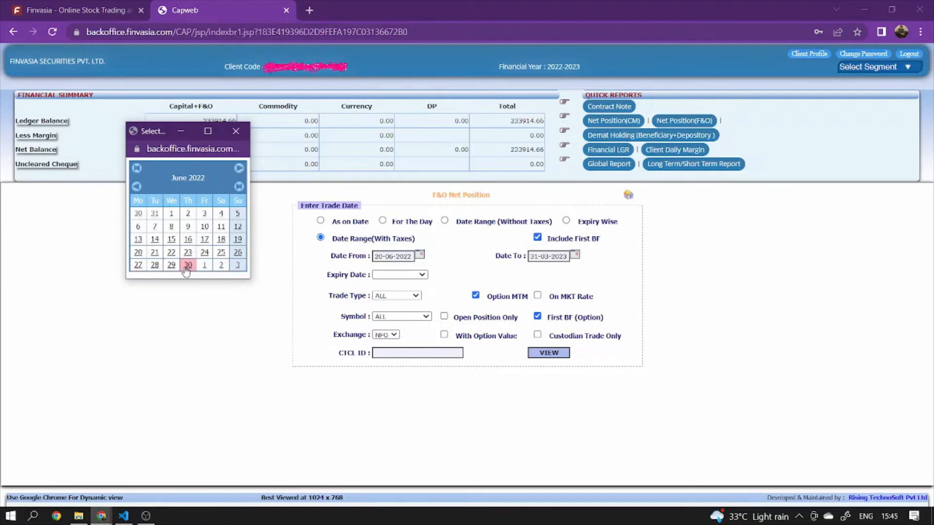
click(188, 265)
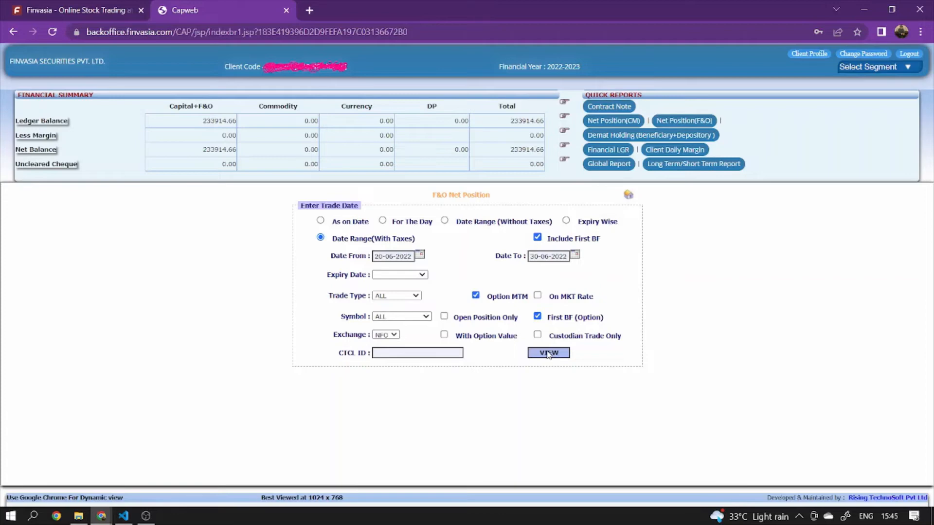
Generate the F&O Net Position report for 20-06-2022 to 30-06-2022 showing BANKNIFTY option trades.
click(547, 352)
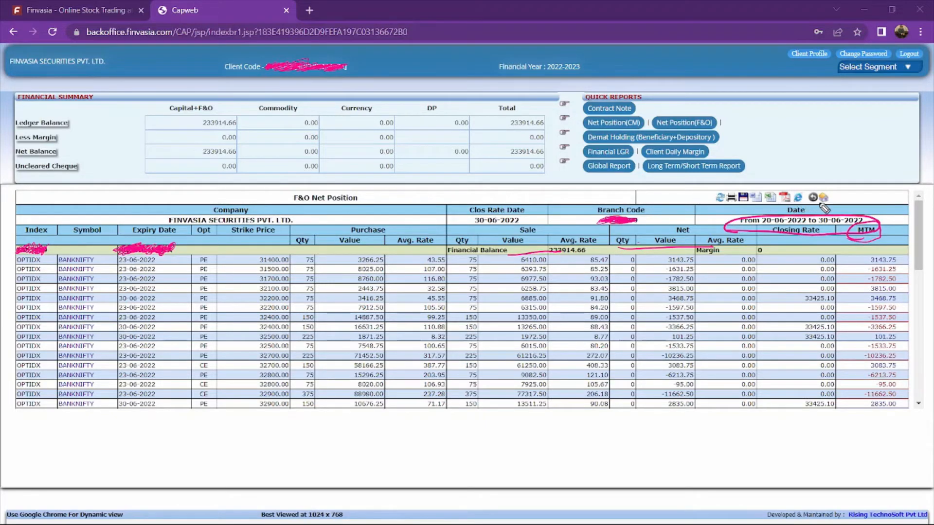
mouse_move(521, 247)
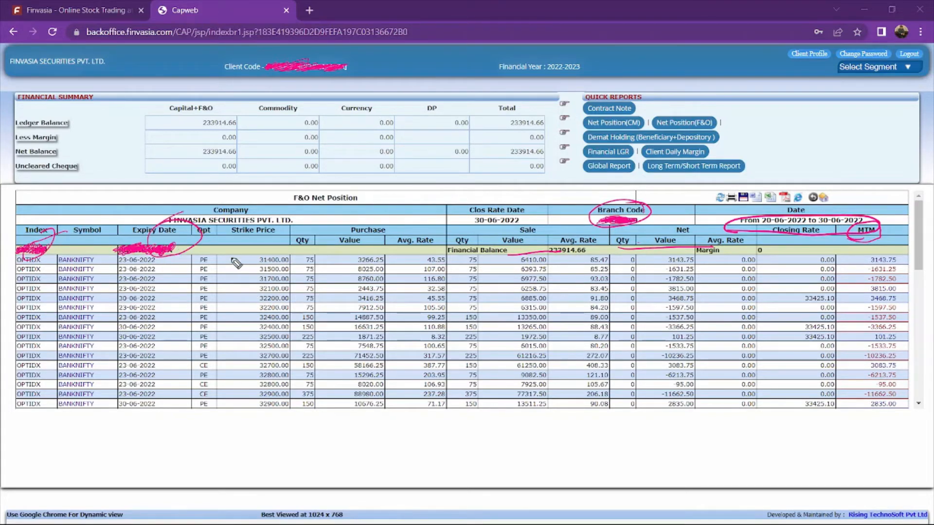
mouse_move(348, 317)
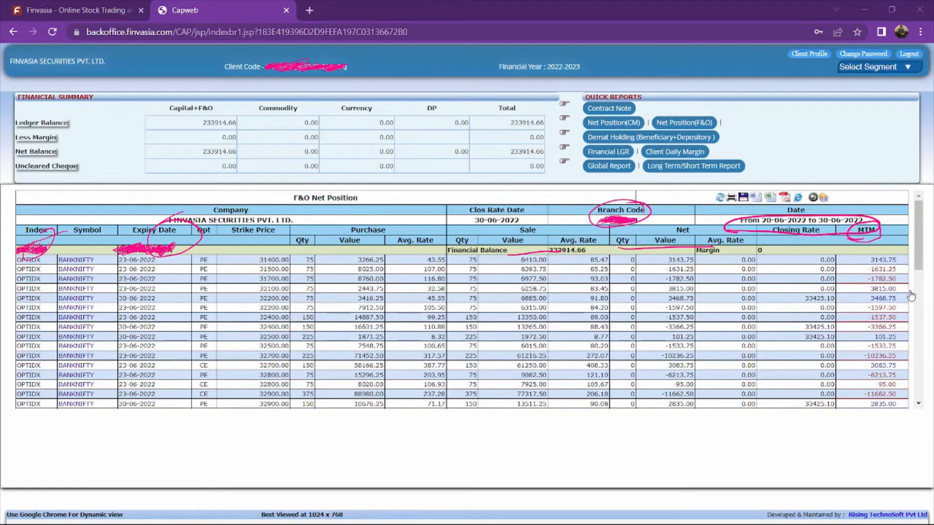
Scroll to the report bottom to show totals, charges and the net amount of -4999.95.
scroll(down, 3)
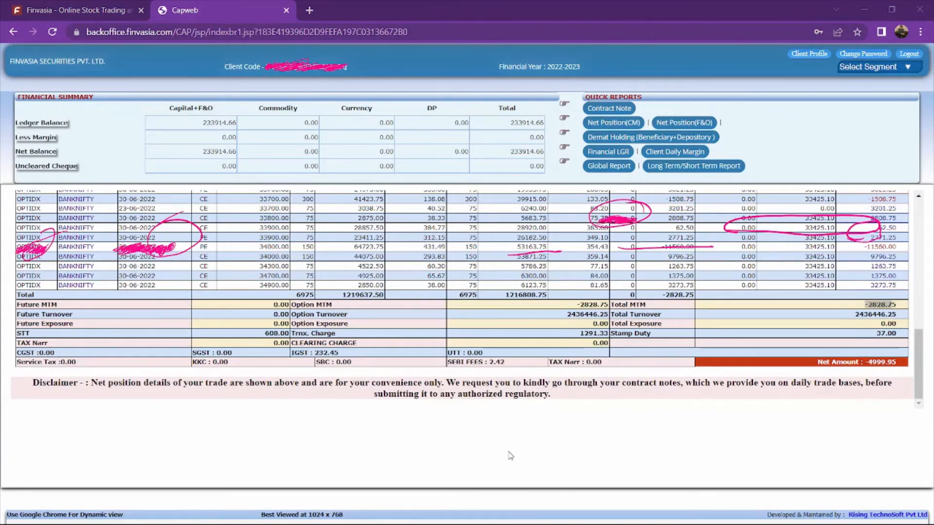
mouse_move(556, 350)
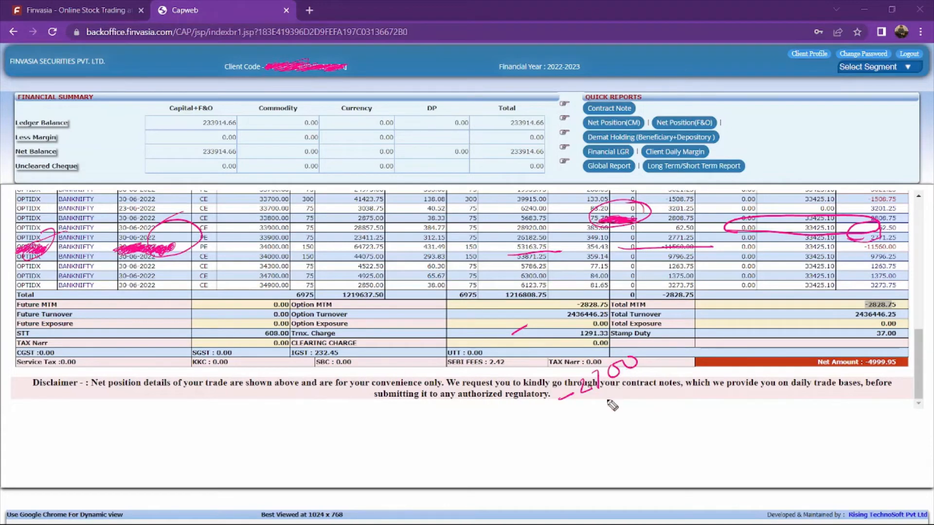
mouse_move(614, 417)
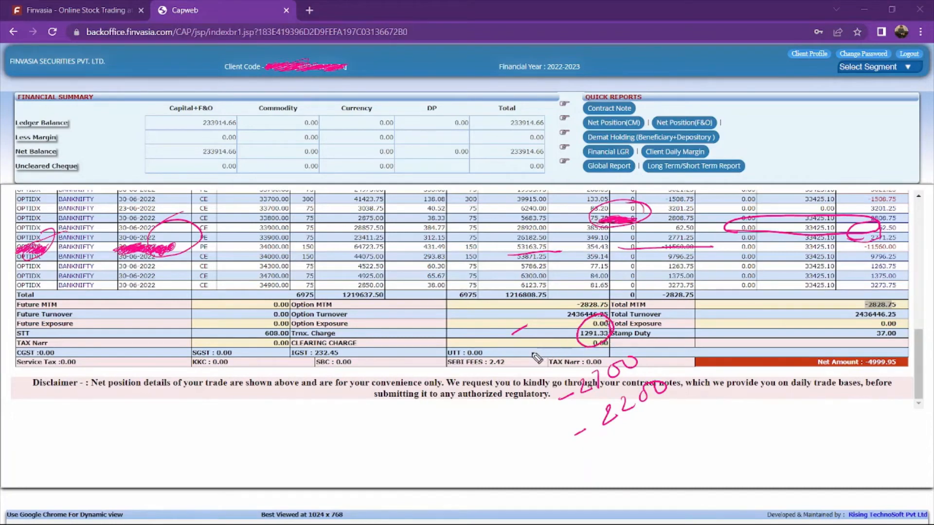
mouse_move(270, 342)
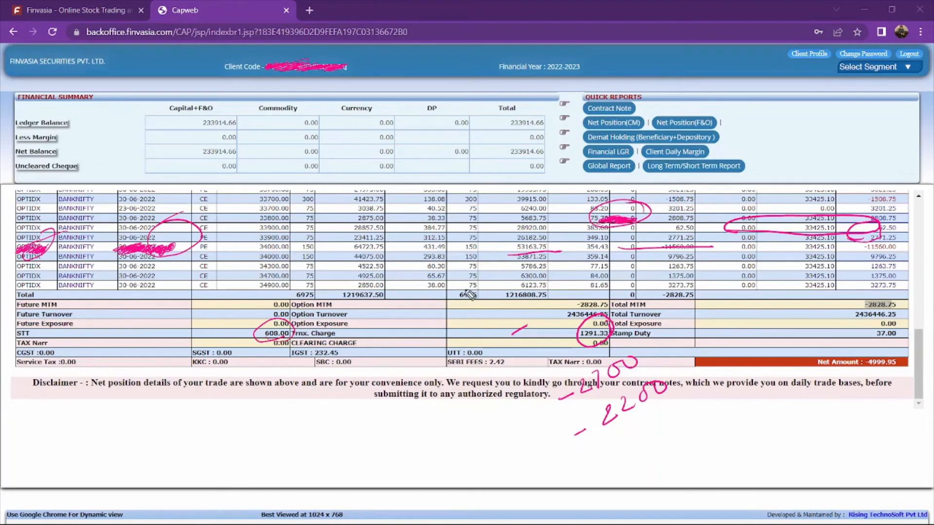
mouse_move(380, 382)
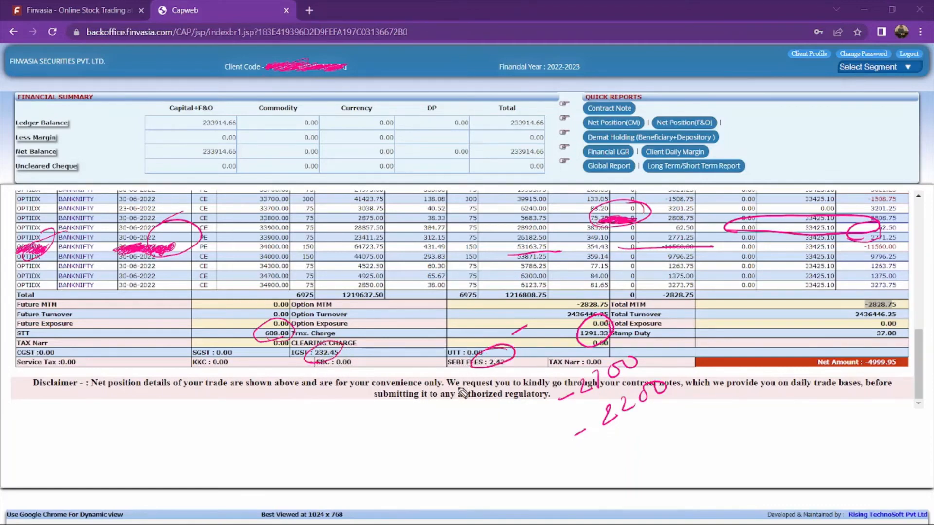
mouse_move(875, 323)
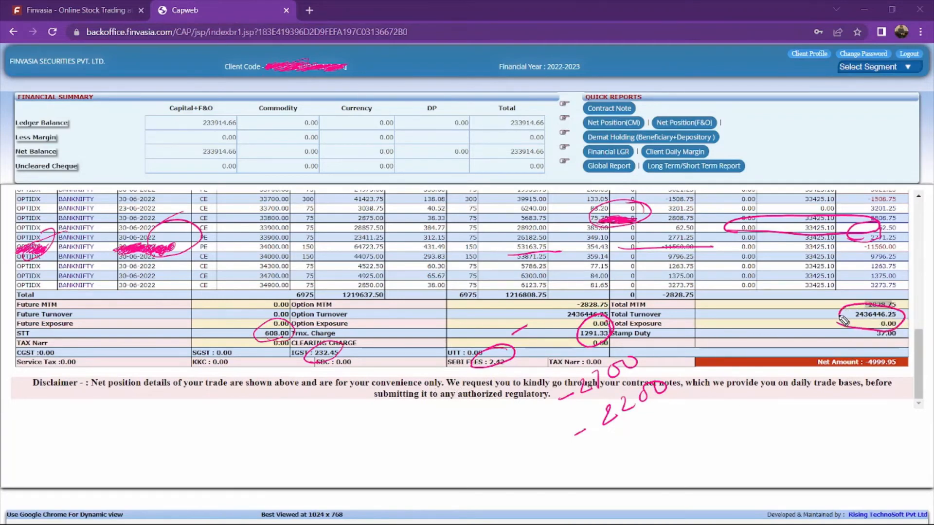
mouse_move(762, 370)
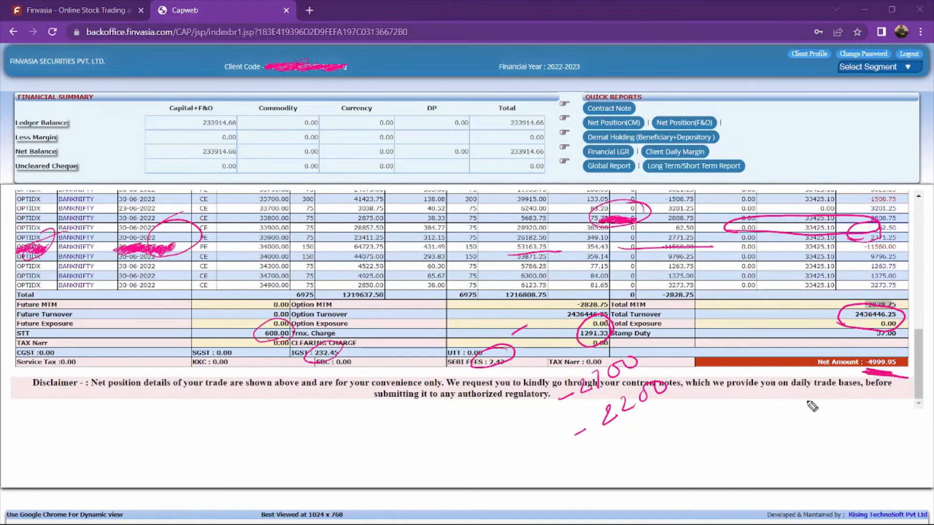
Write -5000 beneath the net amount with the pink pen.
drag(798, 402, 858, 399)
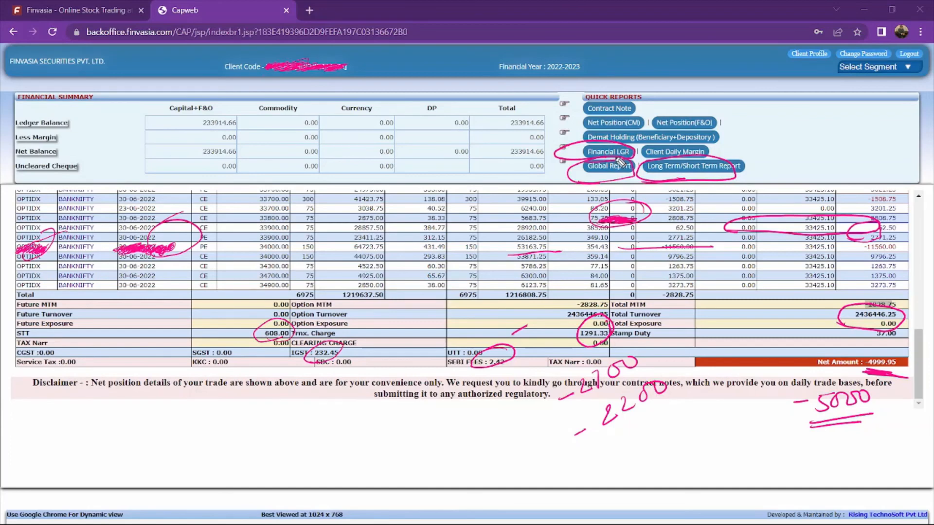
mouse_move(634, 113)
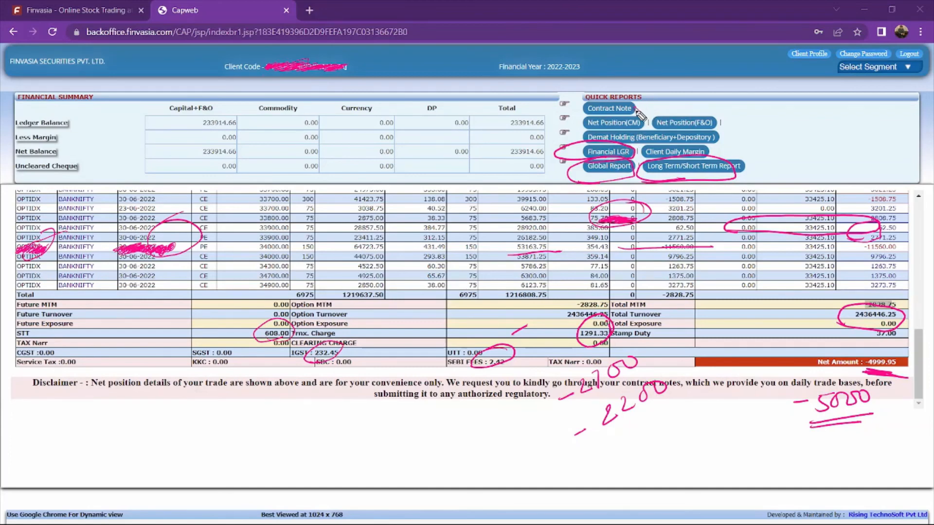
mouse_move(638, 155)
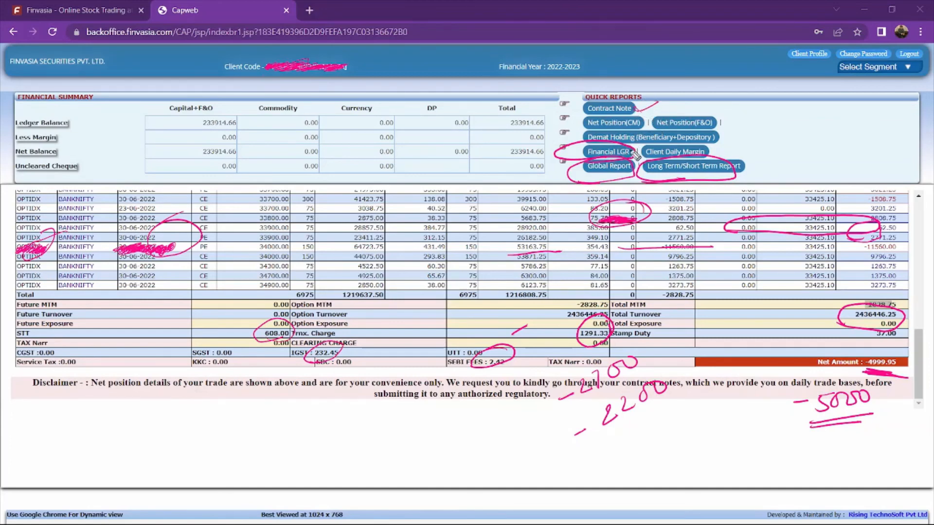
mouse_move(640, 159)
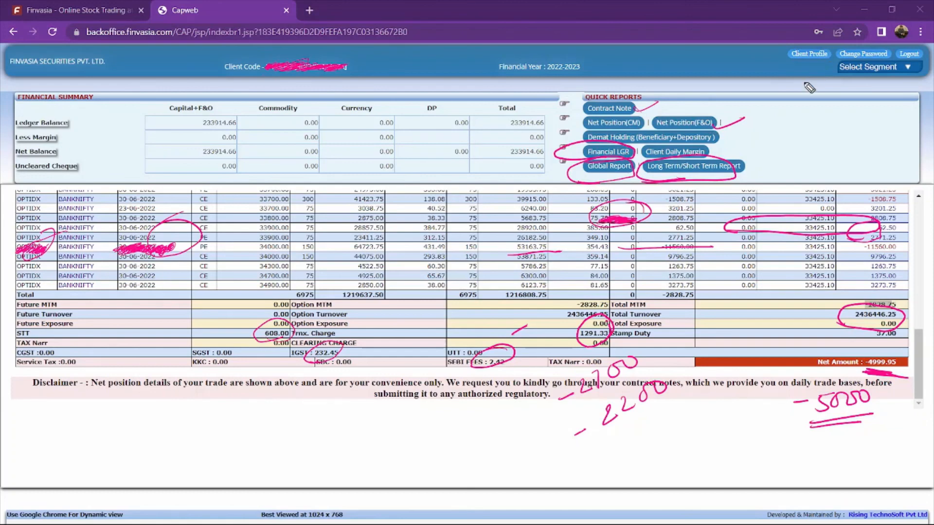
mouse_move(779, 113)
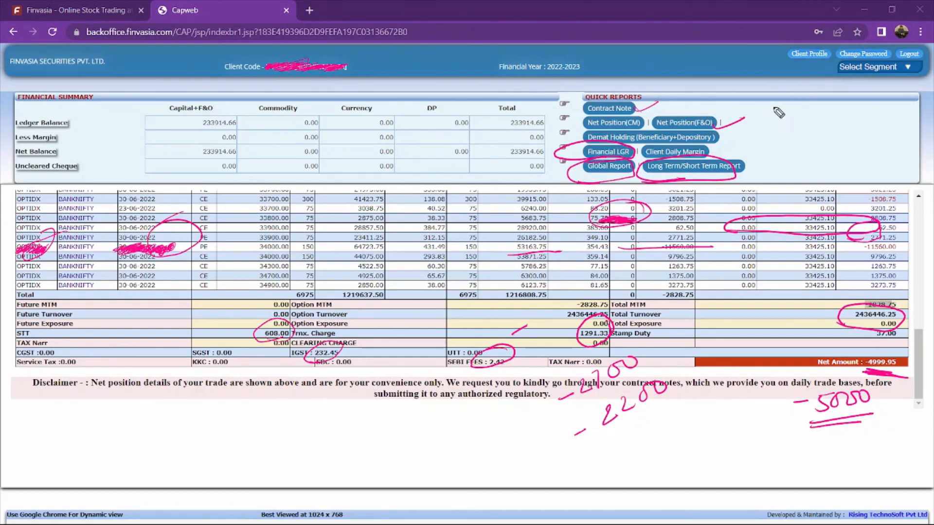
mouse_move(777, 133)
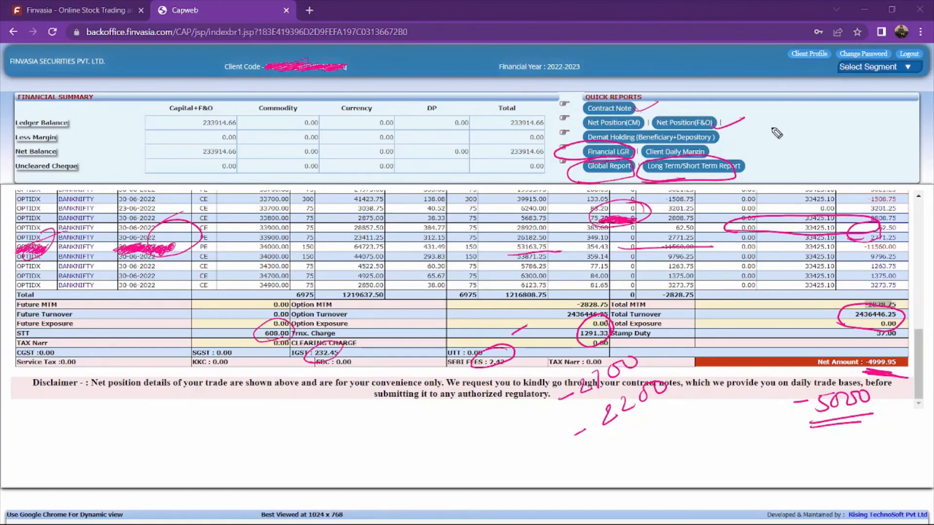